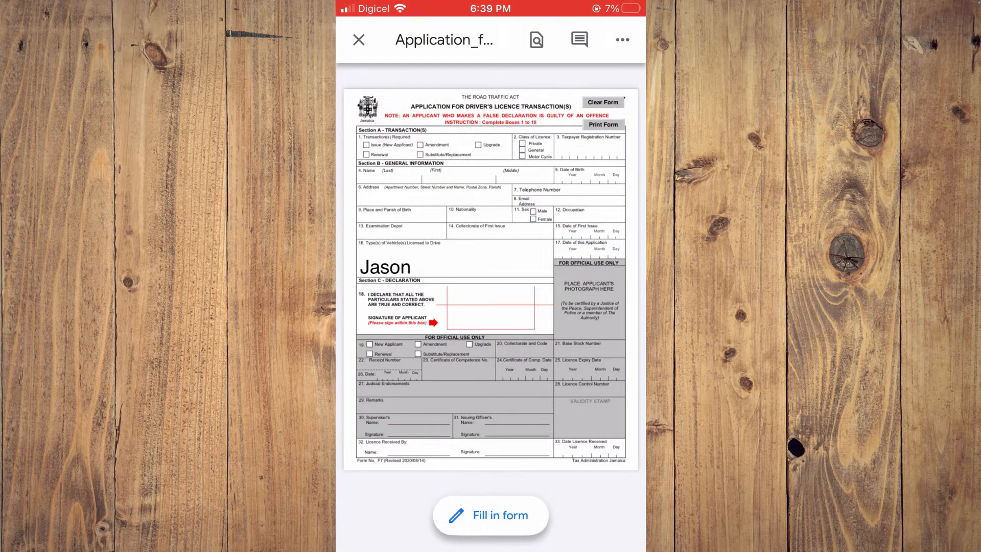
- Switch the licence application PDF into form-filling mode and type 'Test' into the Address field
left_click(359, 39)
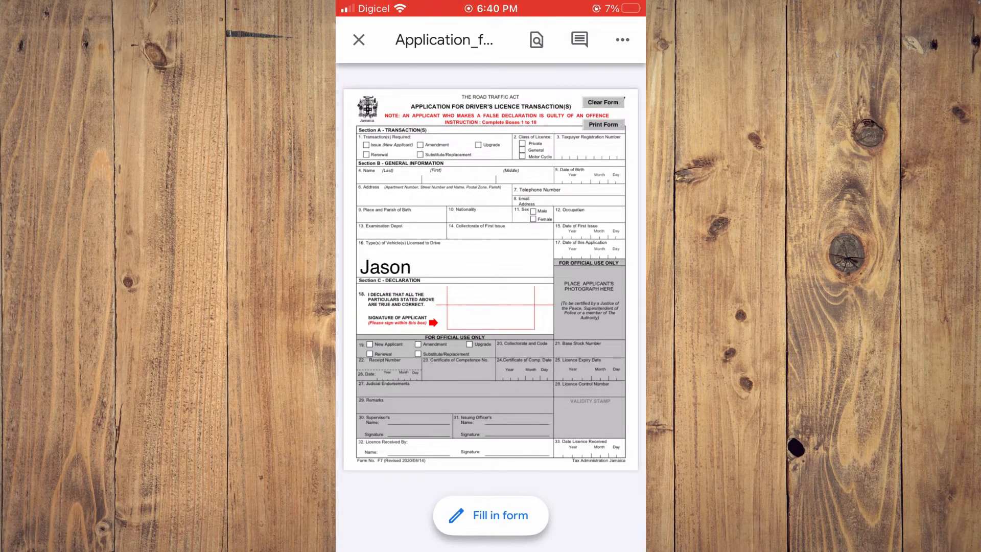
left_click(490, 515)
type("Te")
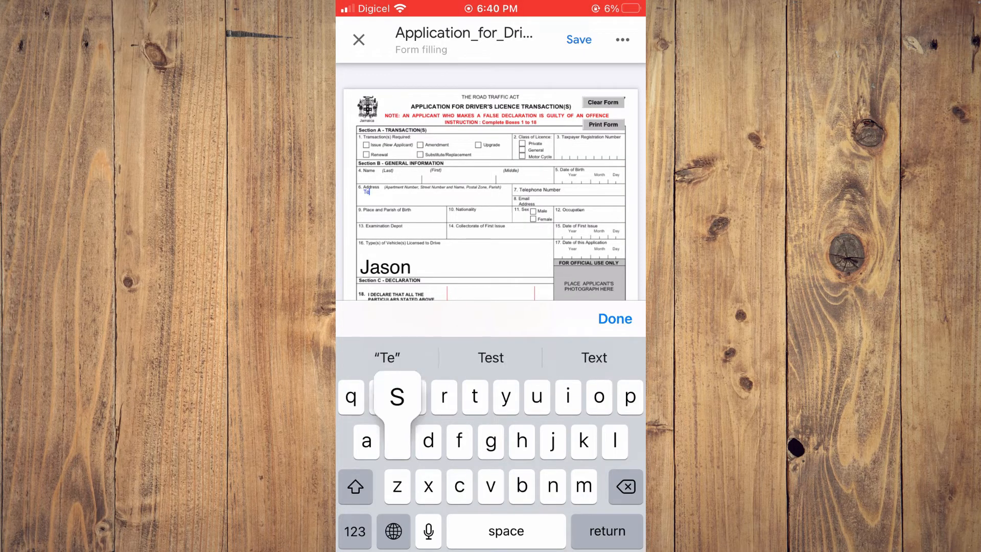
type("st")
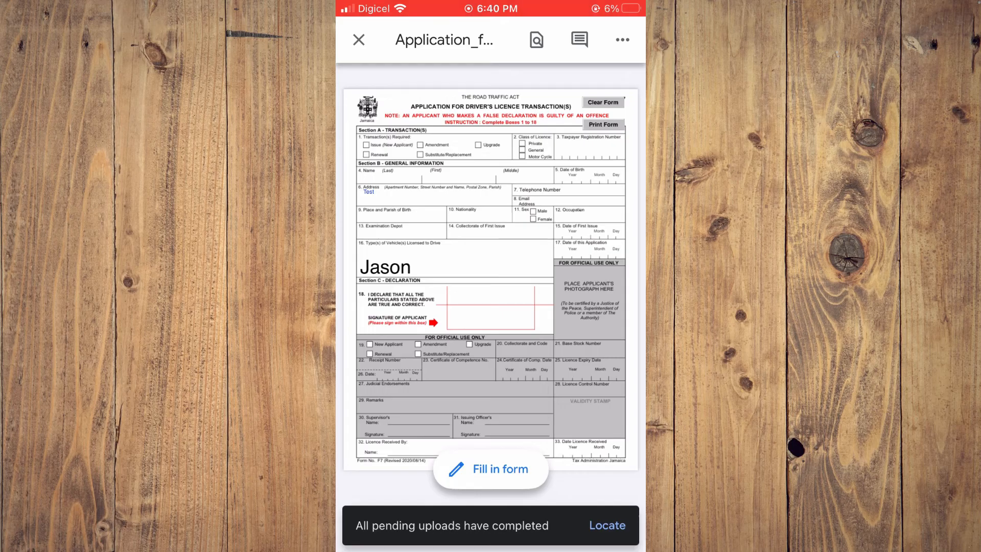
- Close Google Drive and return to the phone's home screen
left_click(358, 40)
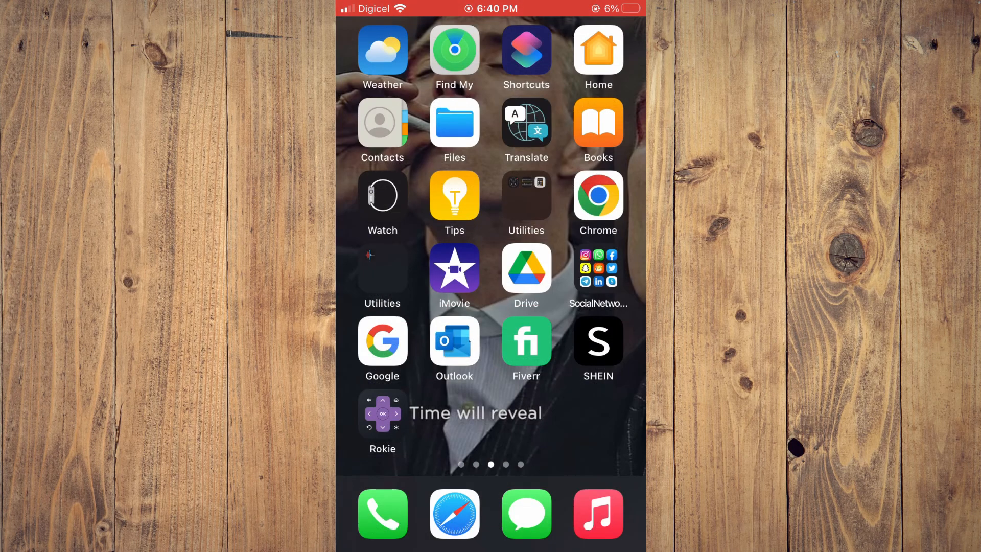